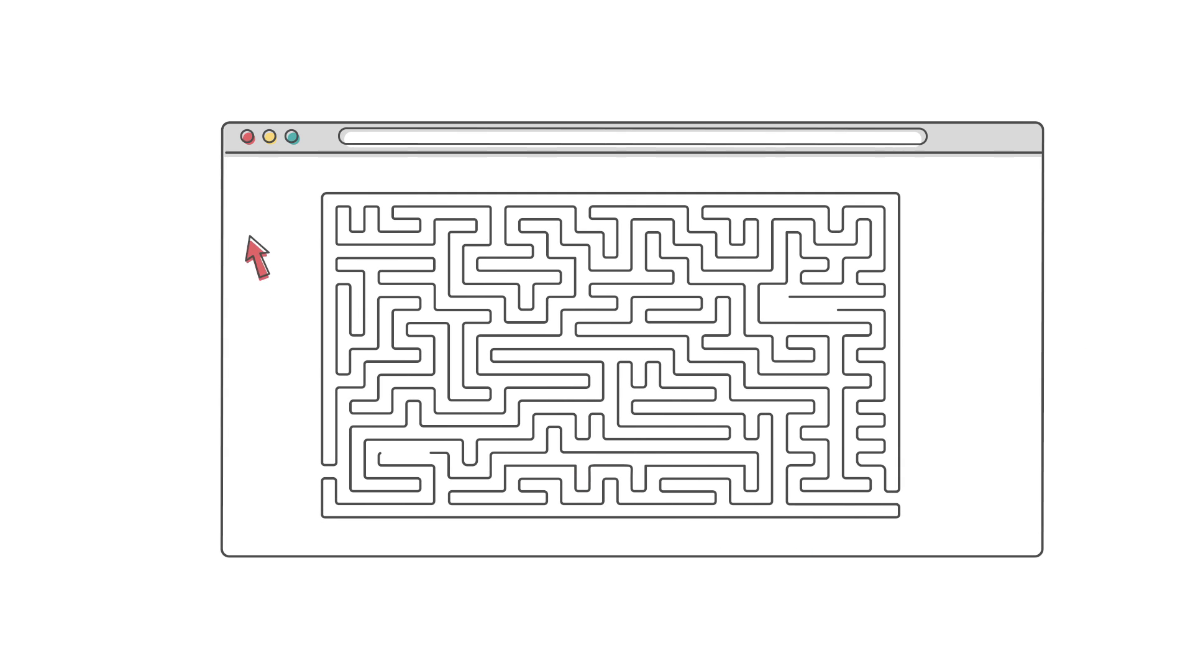
mouse_move(932, 437)
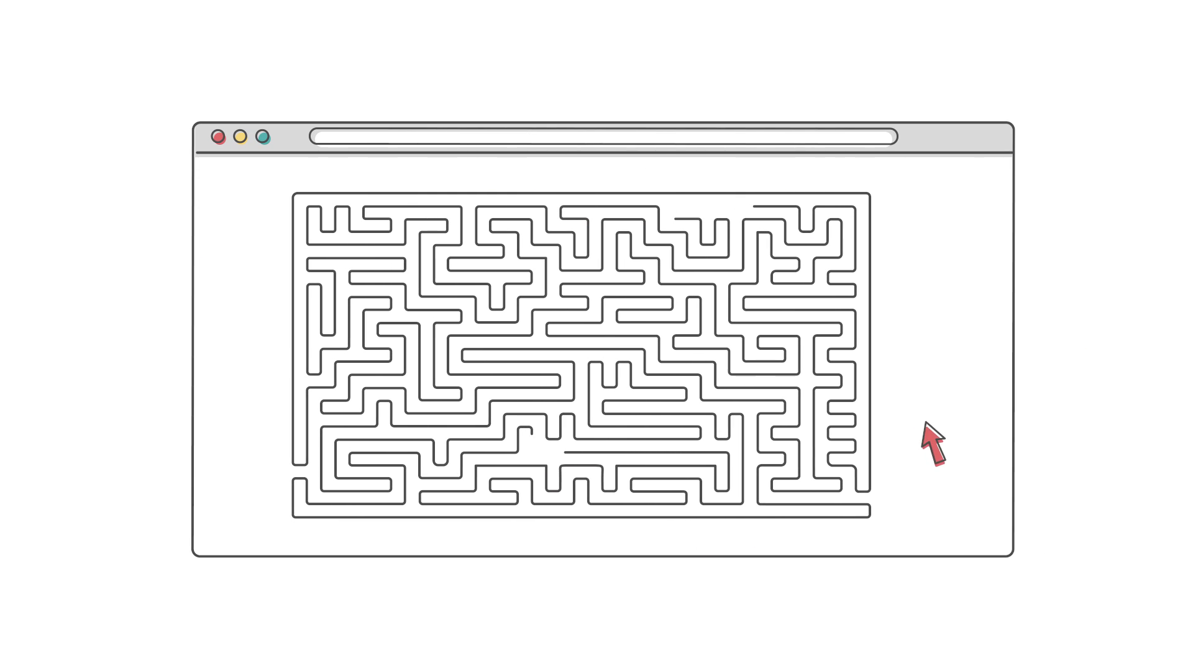
left_click(221, 138)
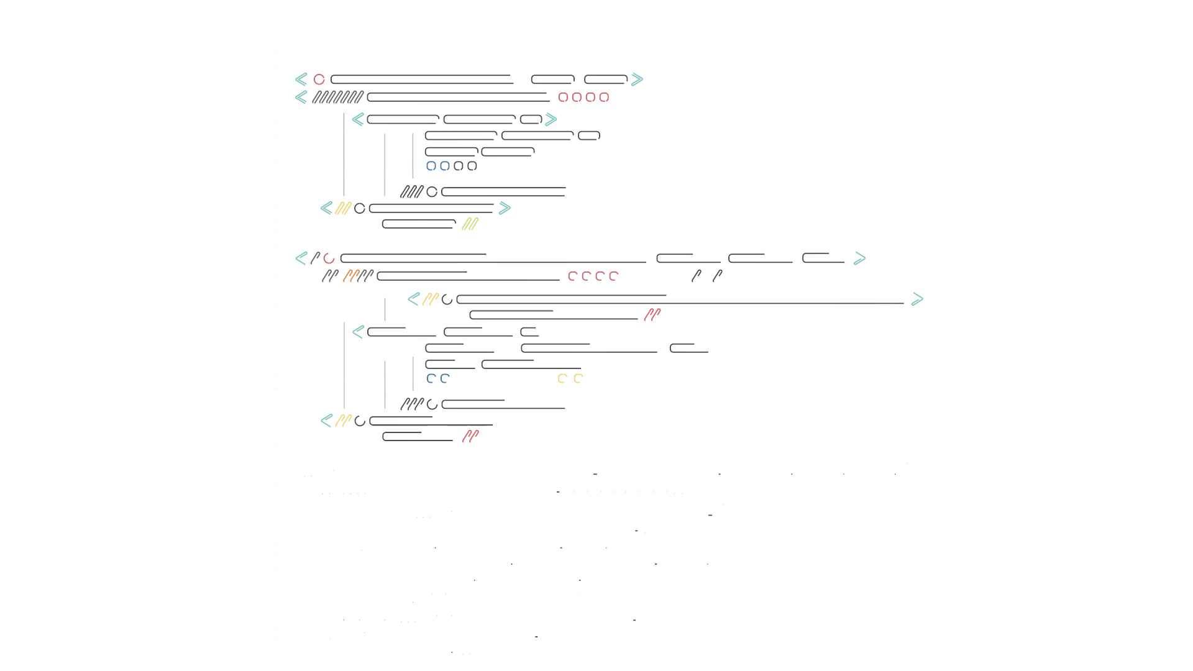
scroll("up", 3)
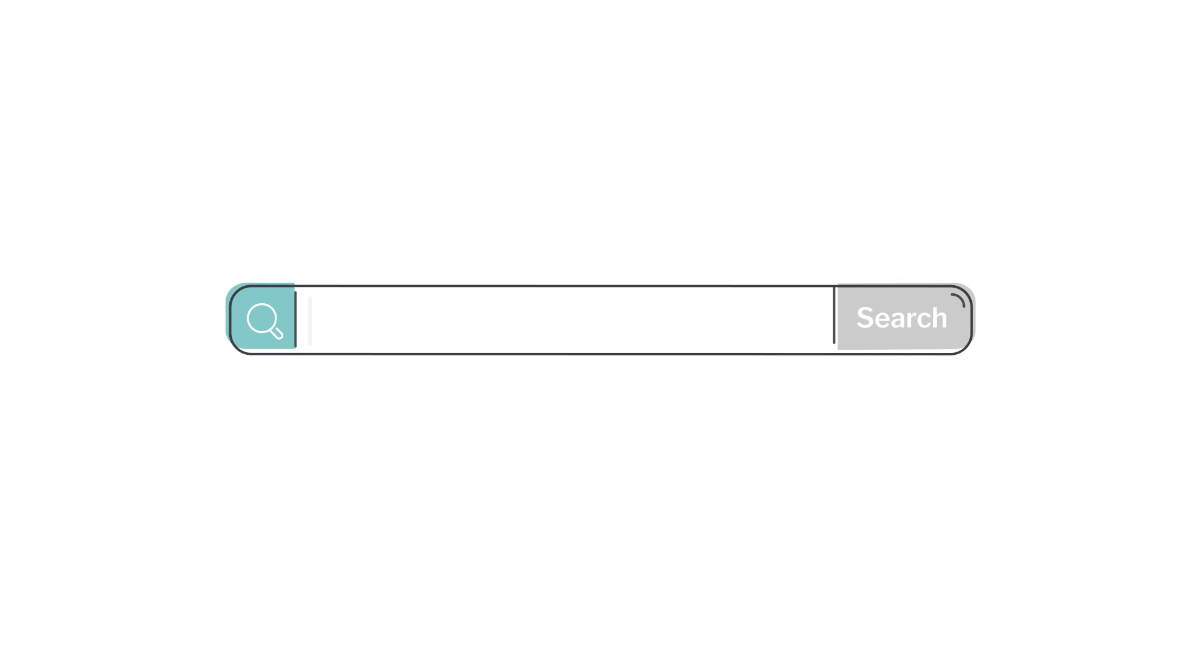
type("How t")
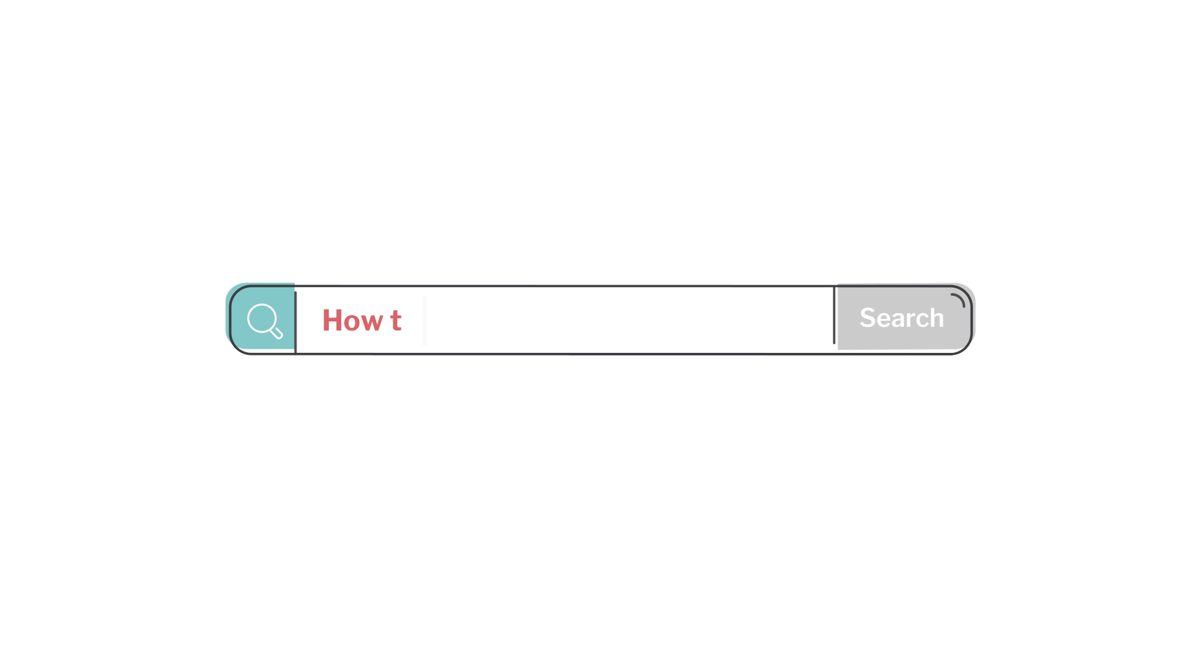
type("o increase busin")
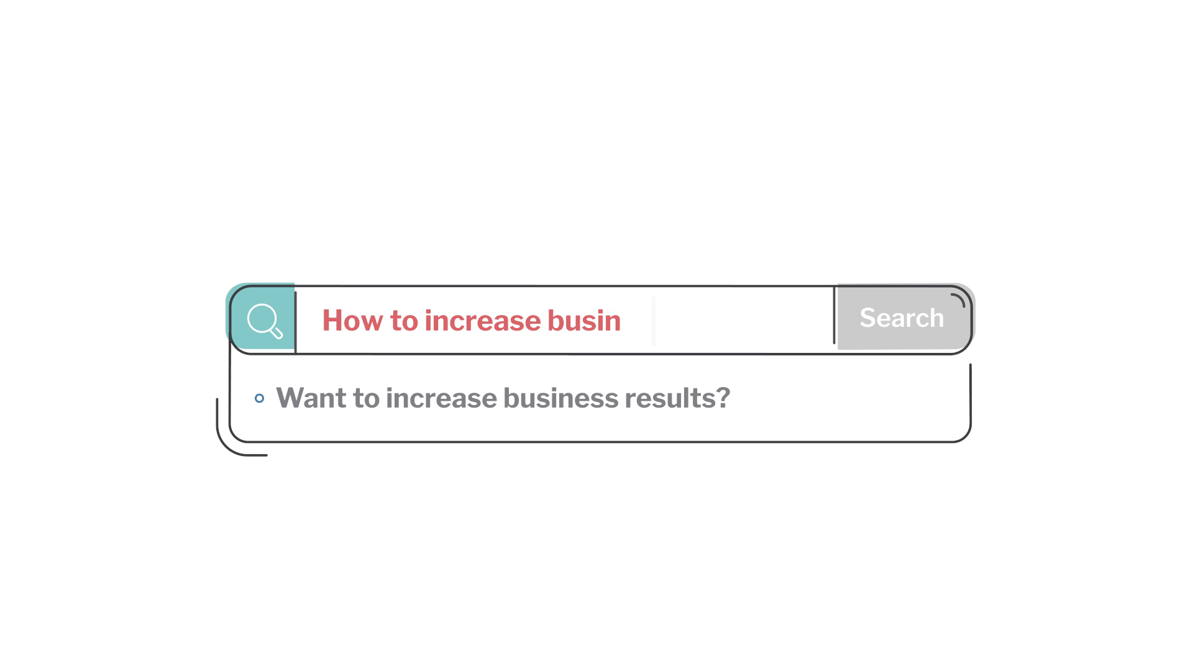